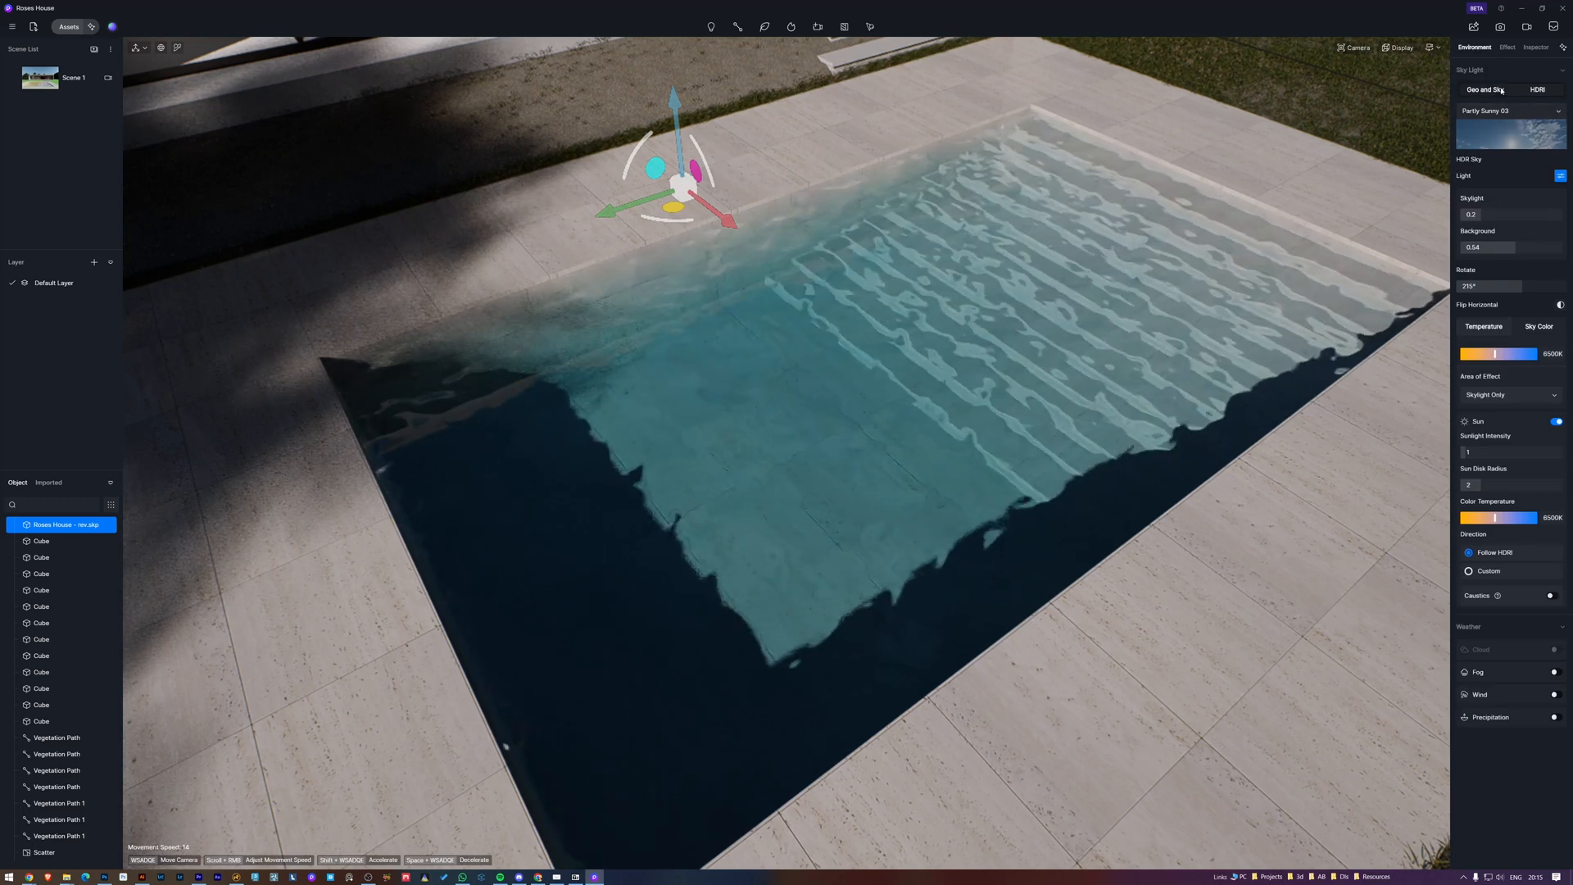
Step: Enable sun caustics and turn caustics on for the pool water material
{"action": "left_click", "coordinate": [1478, 421]}
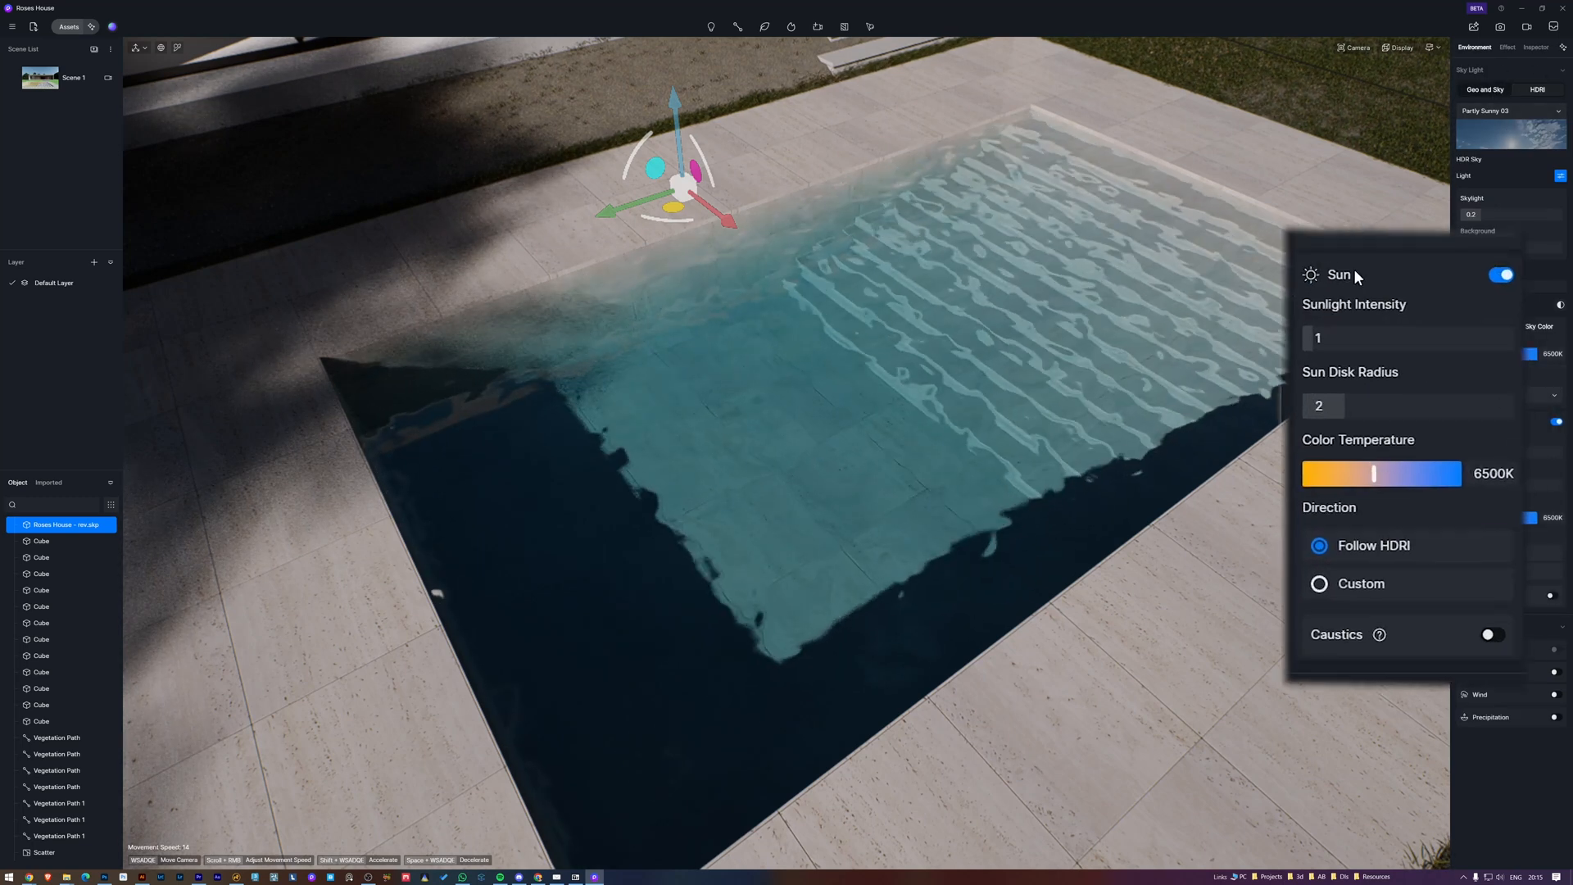
{"action": "left_click", "coordinate": [1490, 635]}
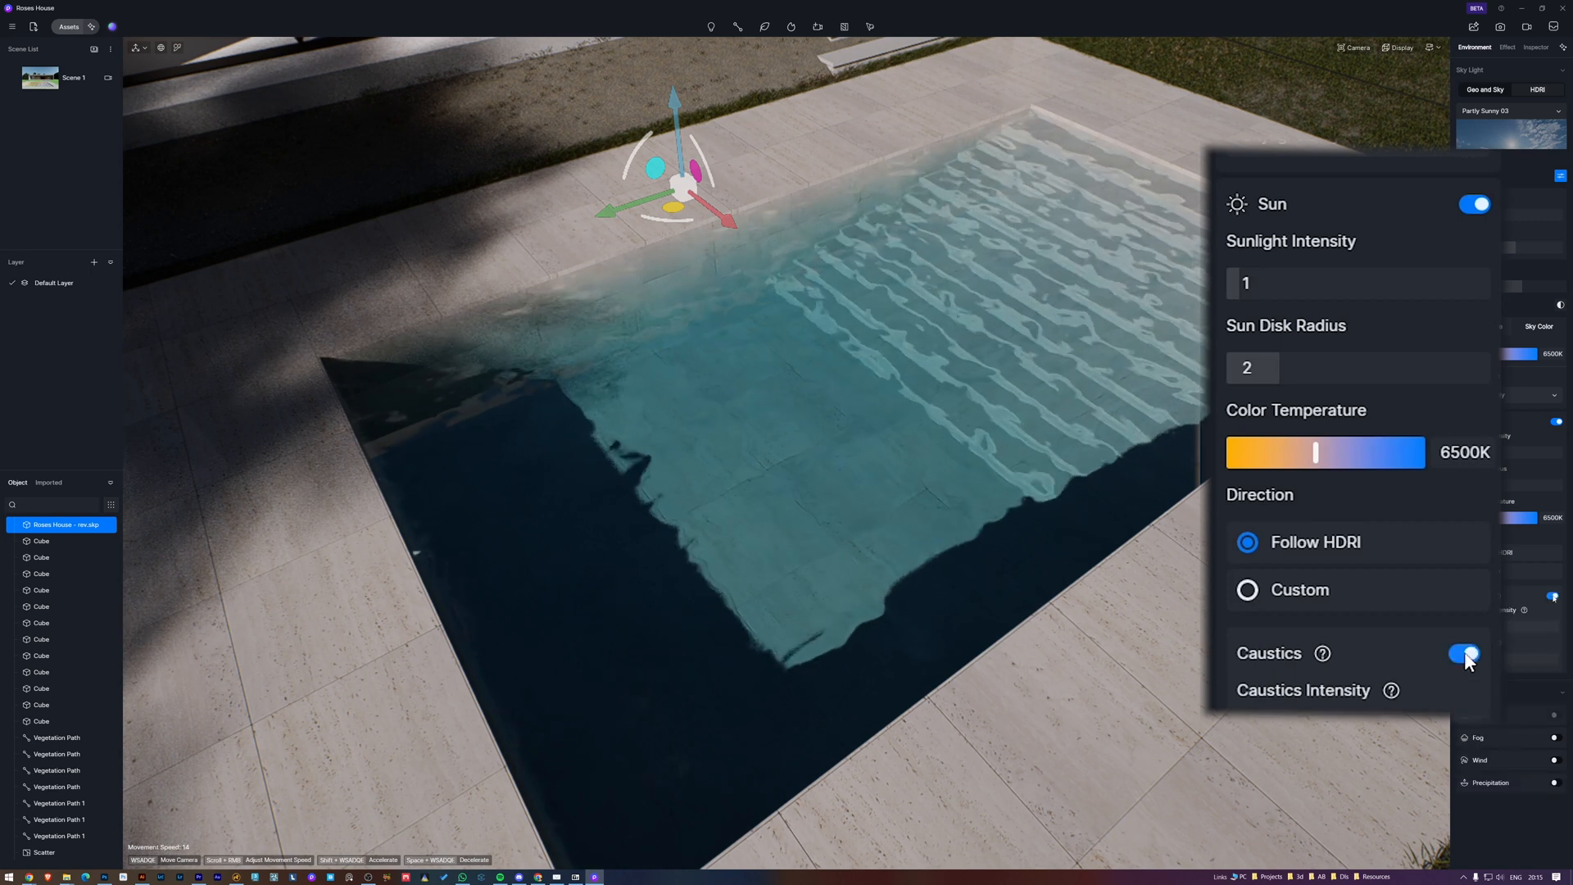
{"action": "left_click", "coordinate": [1463, 654]}
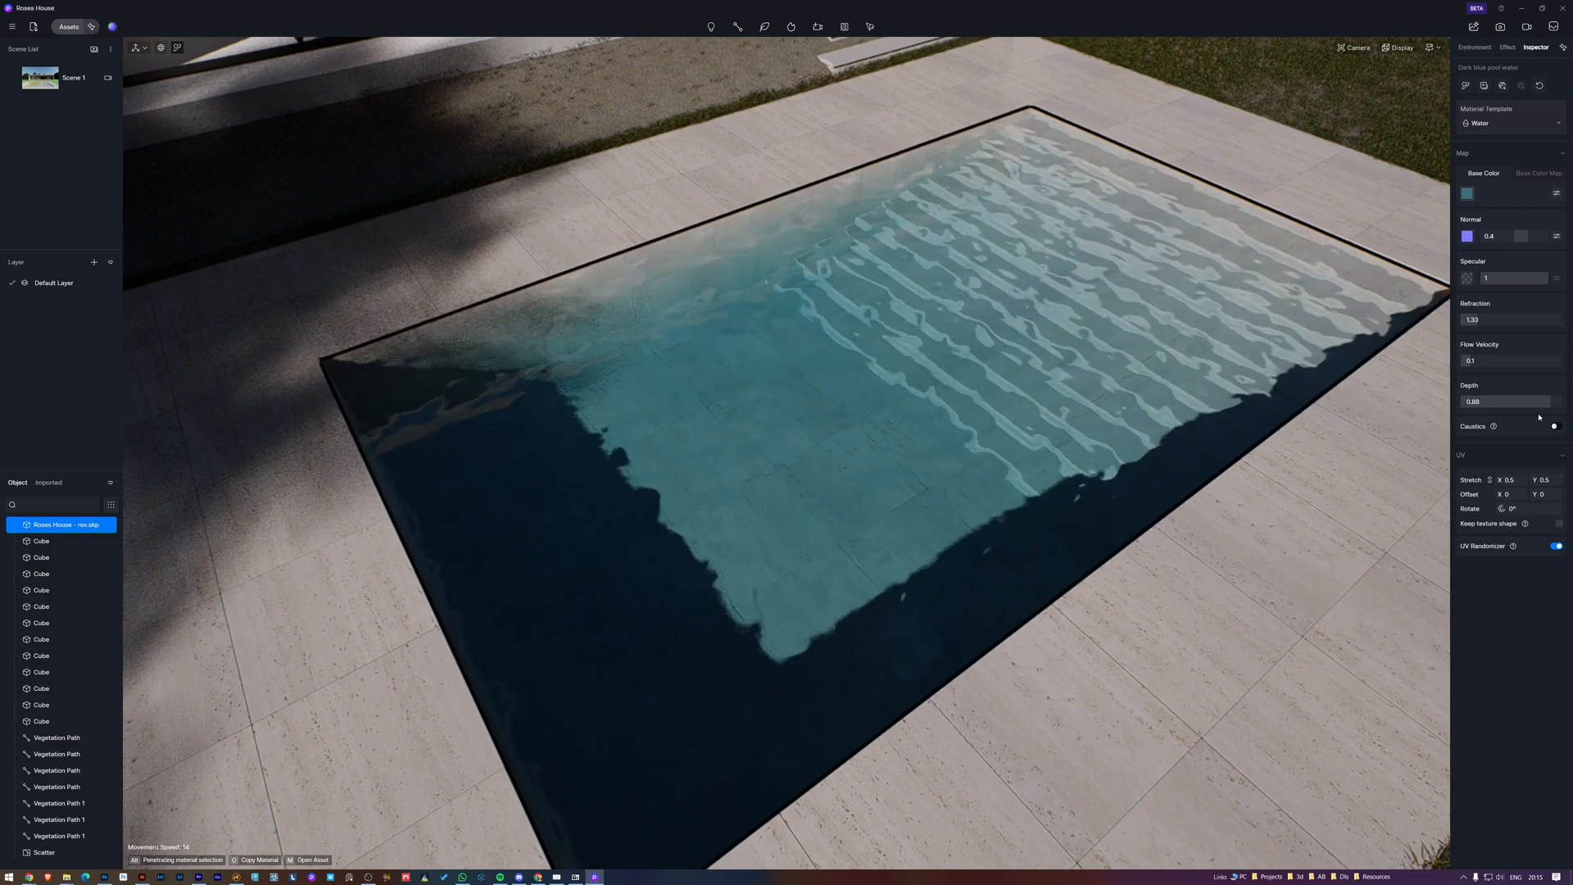
{"action": "left_click", "coordinate": [1557, 426]}
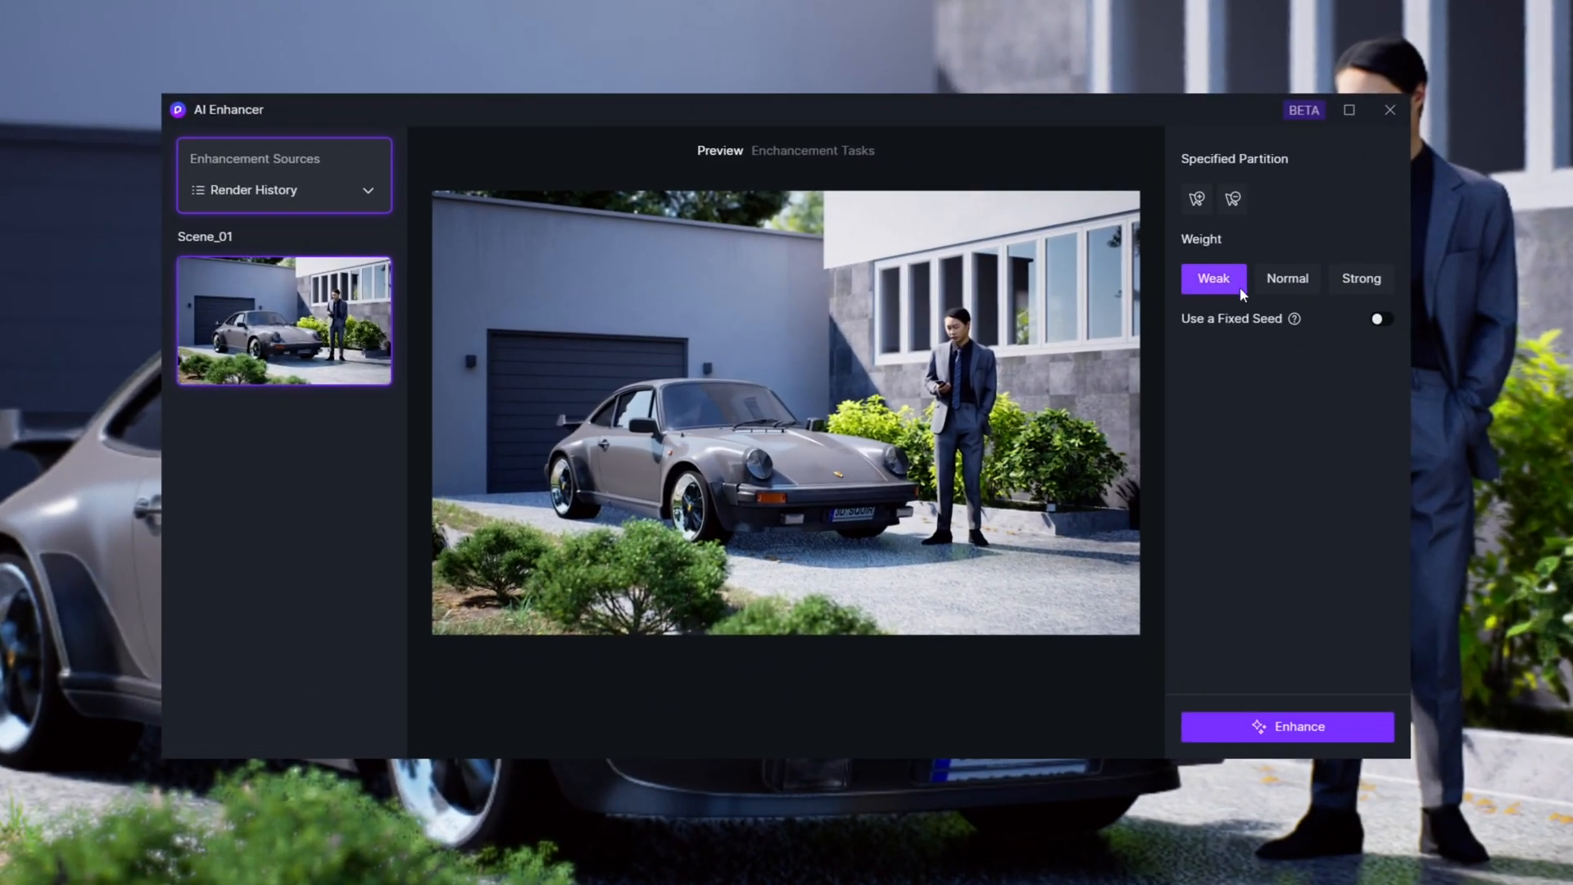
Step: Enhance the car and house render with Strong weight
{"action": "left_click", "coordinate": [1360, 279]}
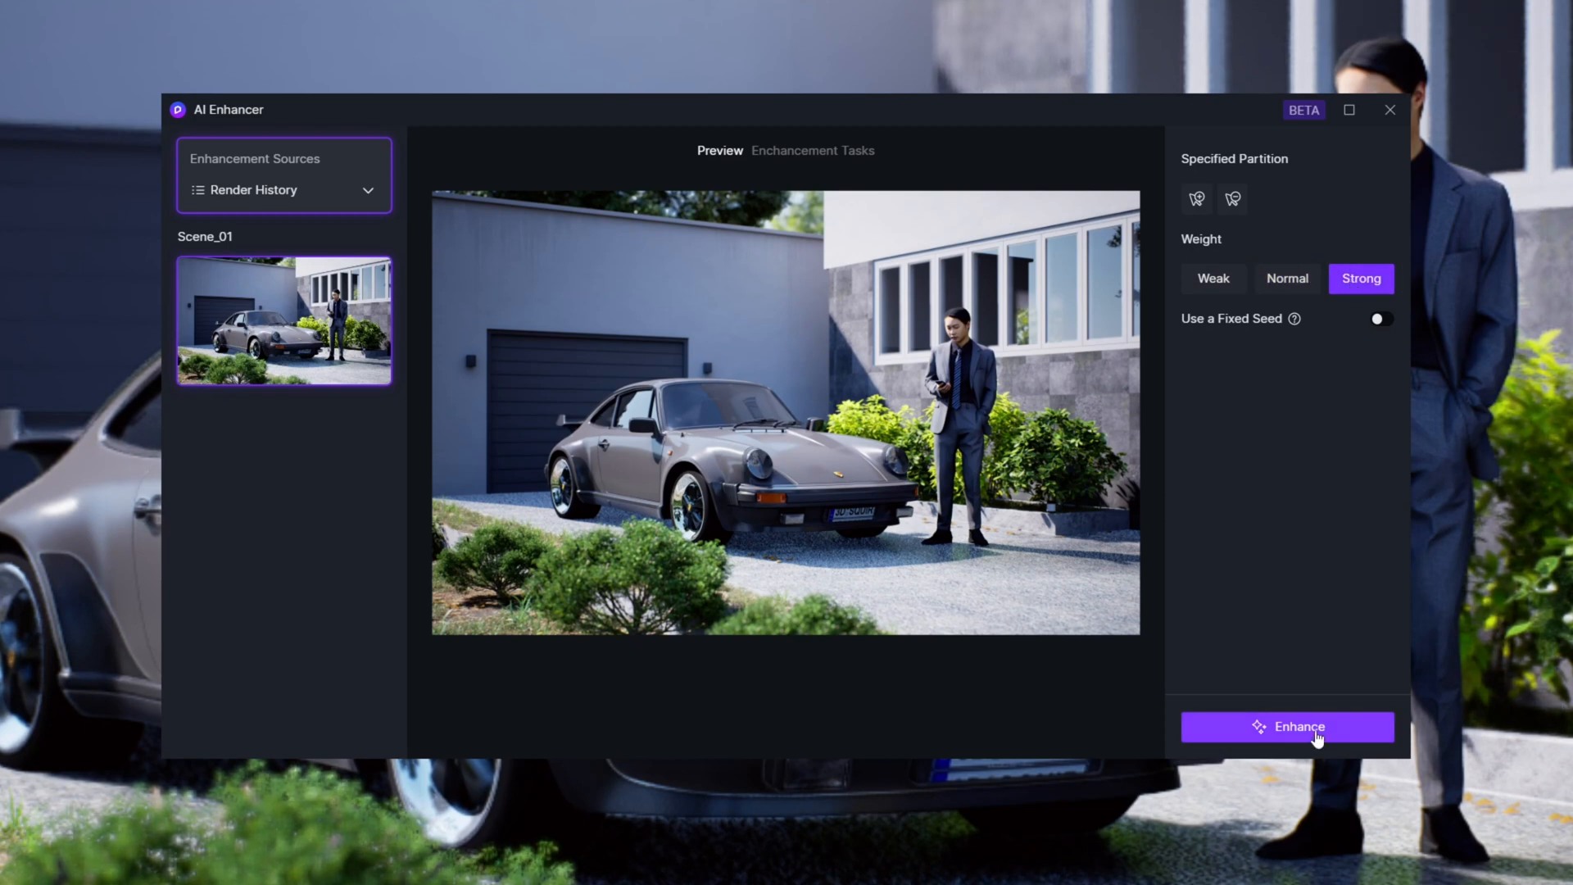
{"action": "left_click", "coordinate": [1288, 726]}
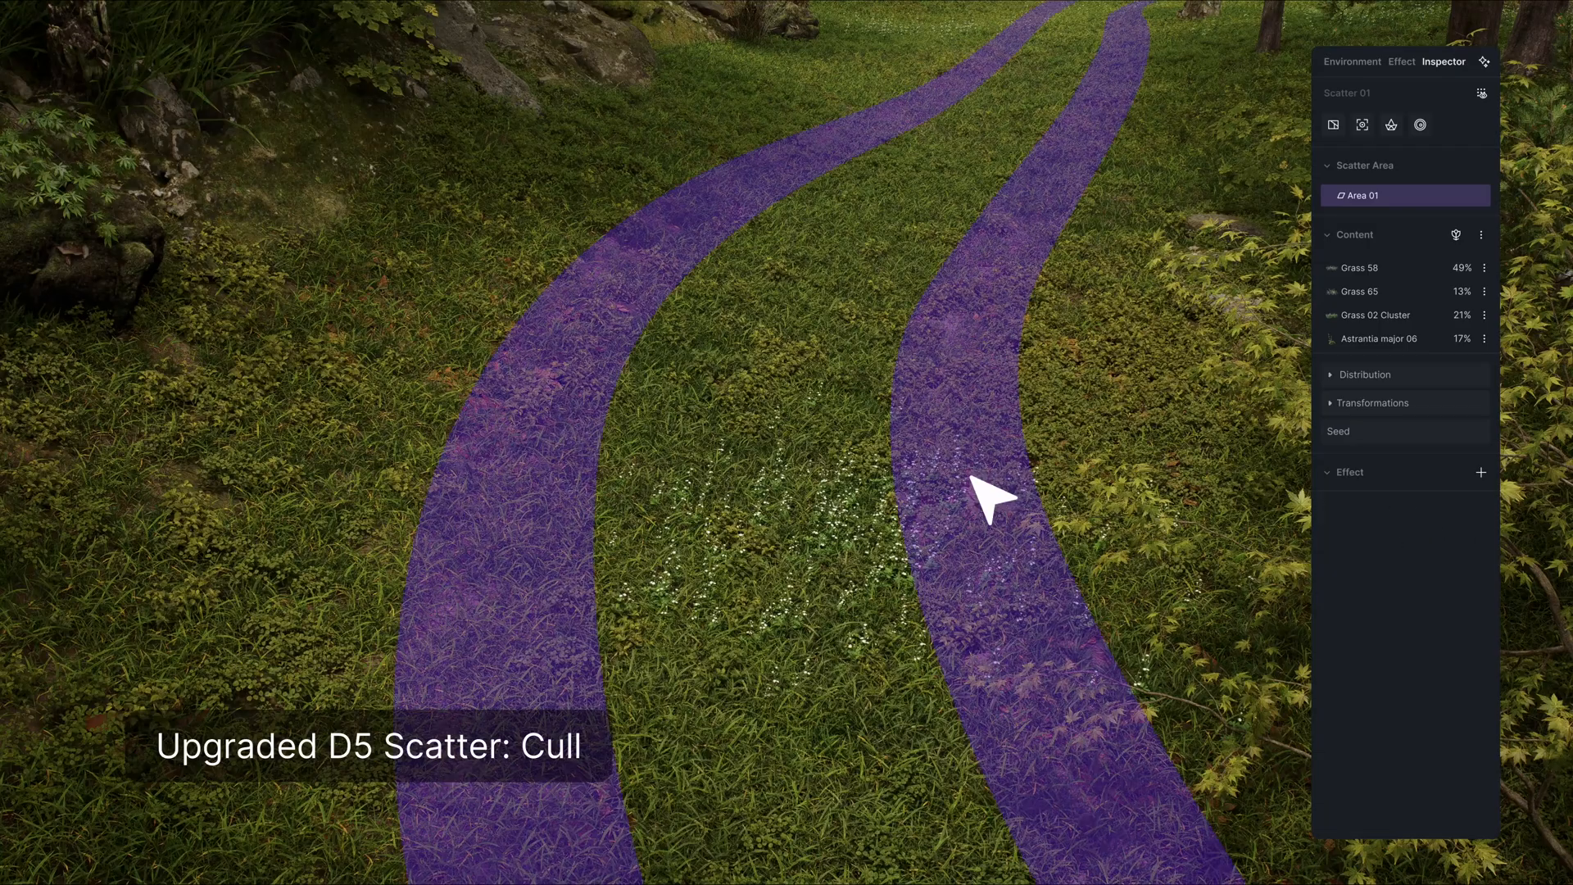
Step: Cull grass along the path and save the scatter as a named preset
{"action": "left_click", "coordinate": [1481, 472]}
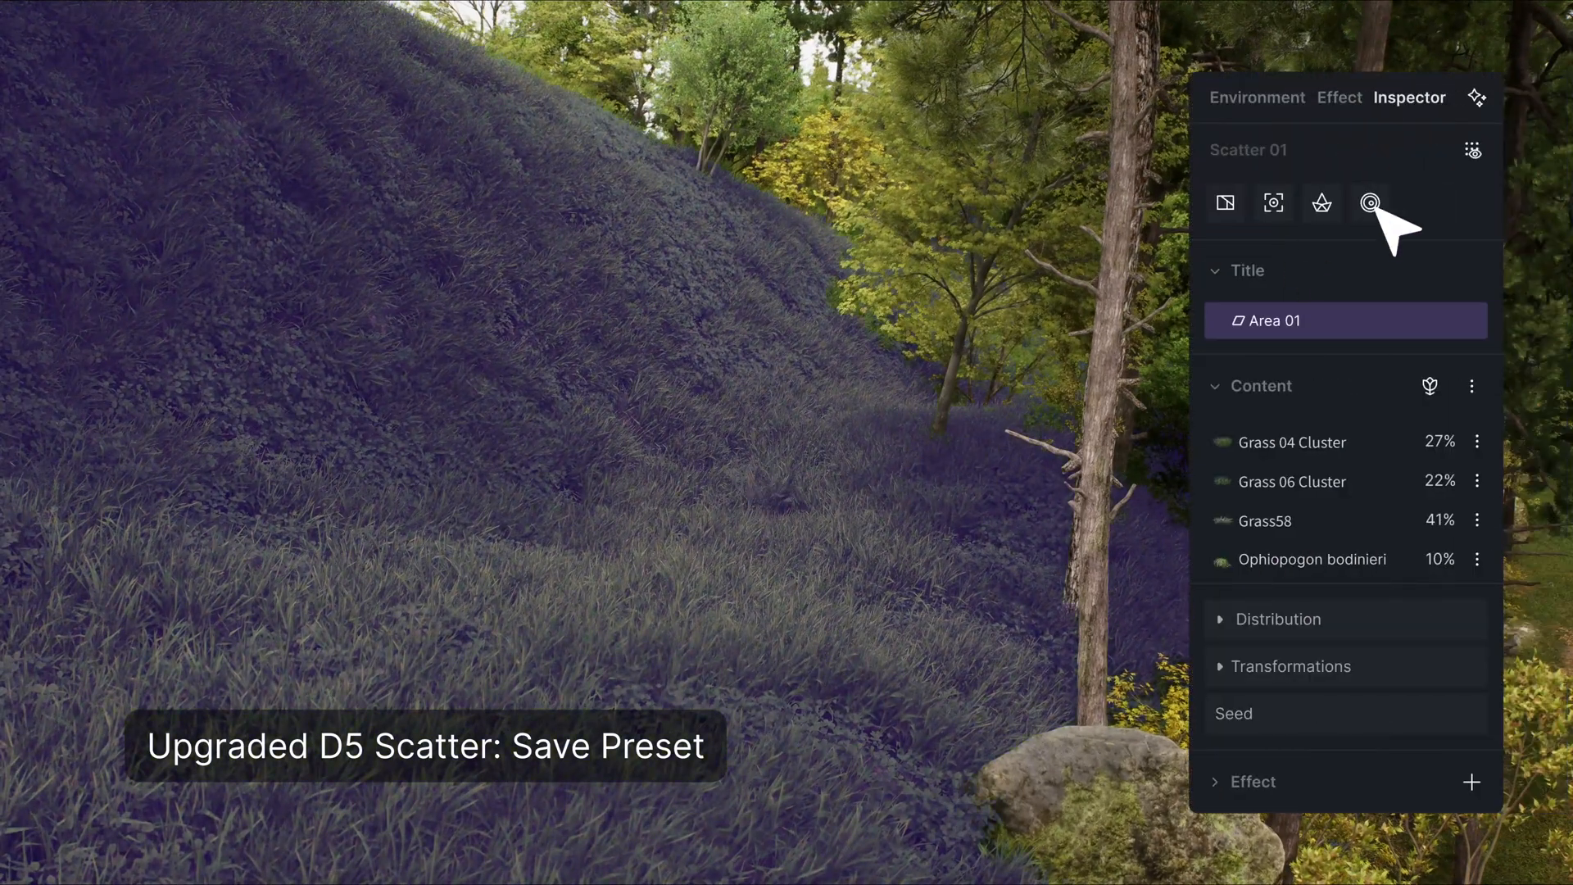
{"action": "left_click", "coordinate": [1370, 204]}
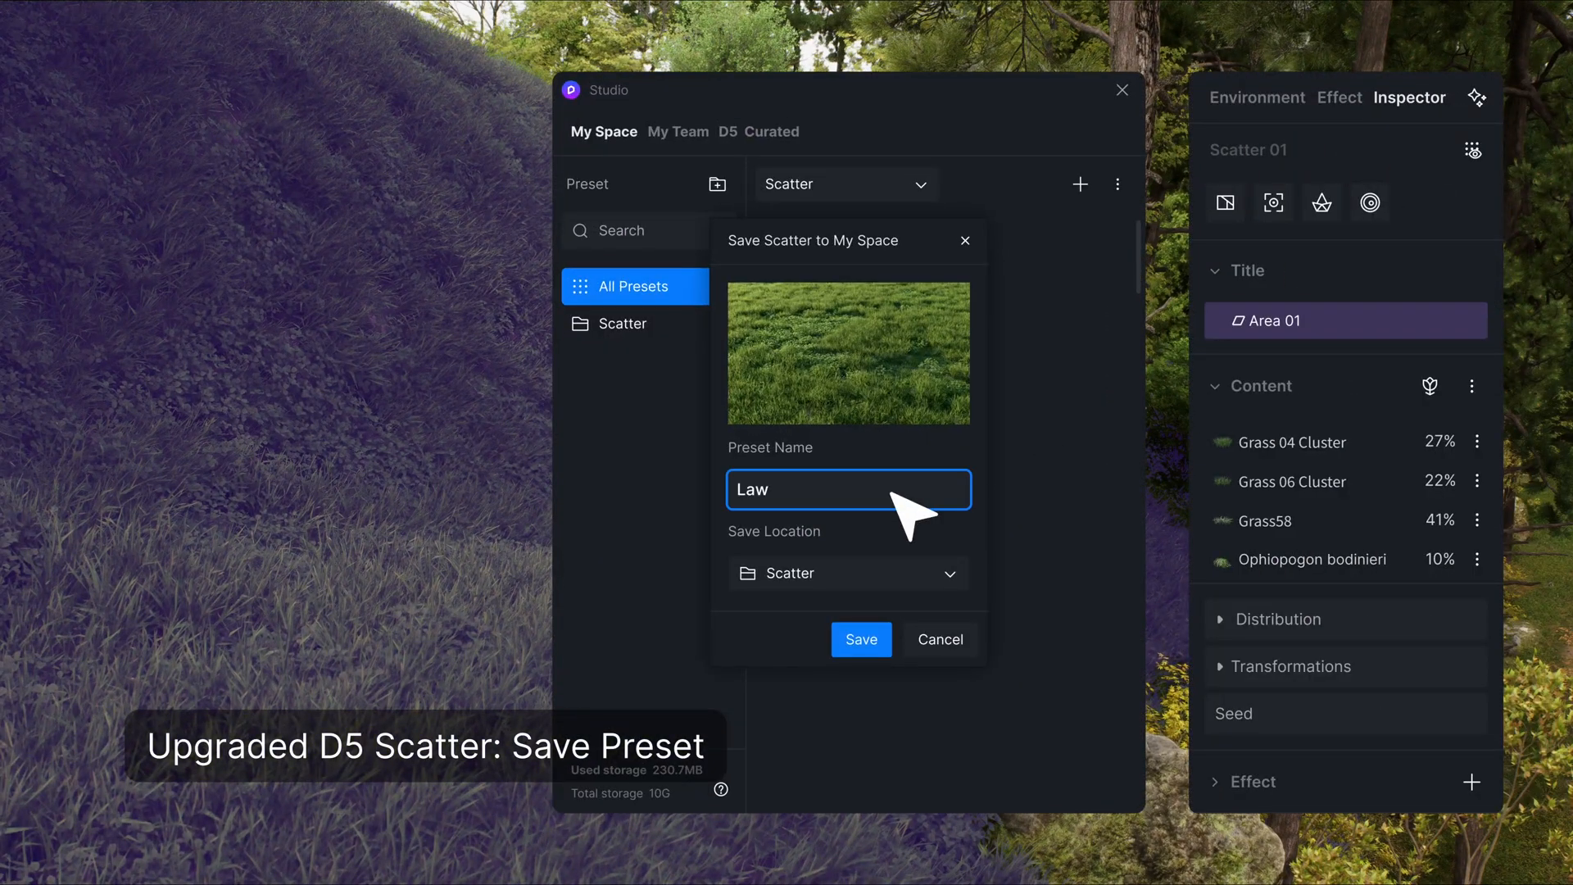
{"action": "left_click", "coordinate": [861, 639]}
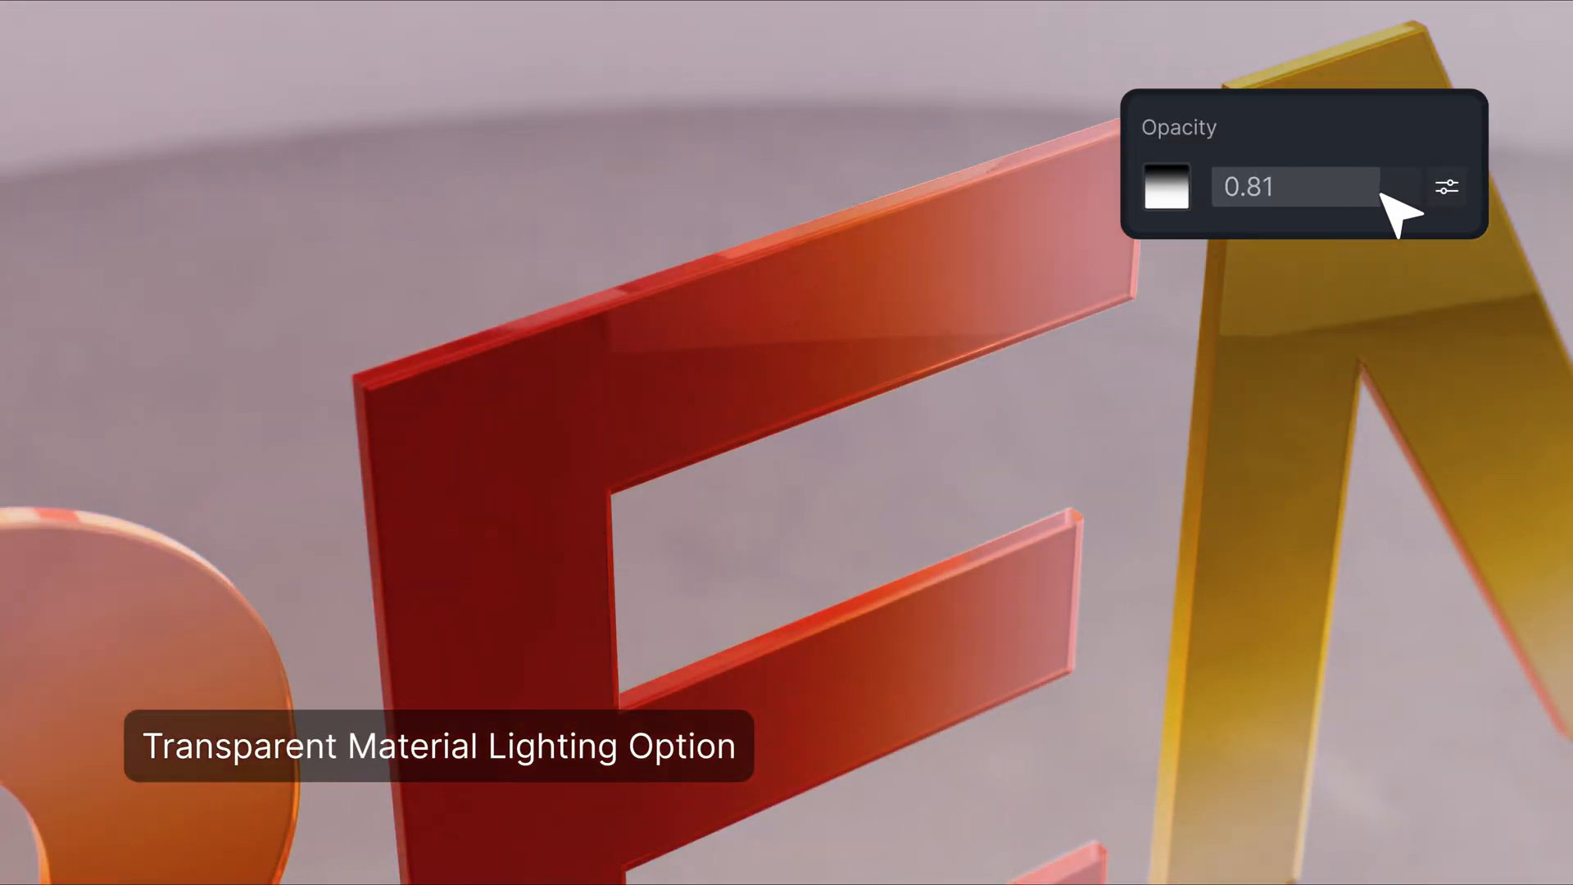
Step: Set the red letter material's opacity to 0.81
{"action": "left_click", "coordinate": [1447, 187]}
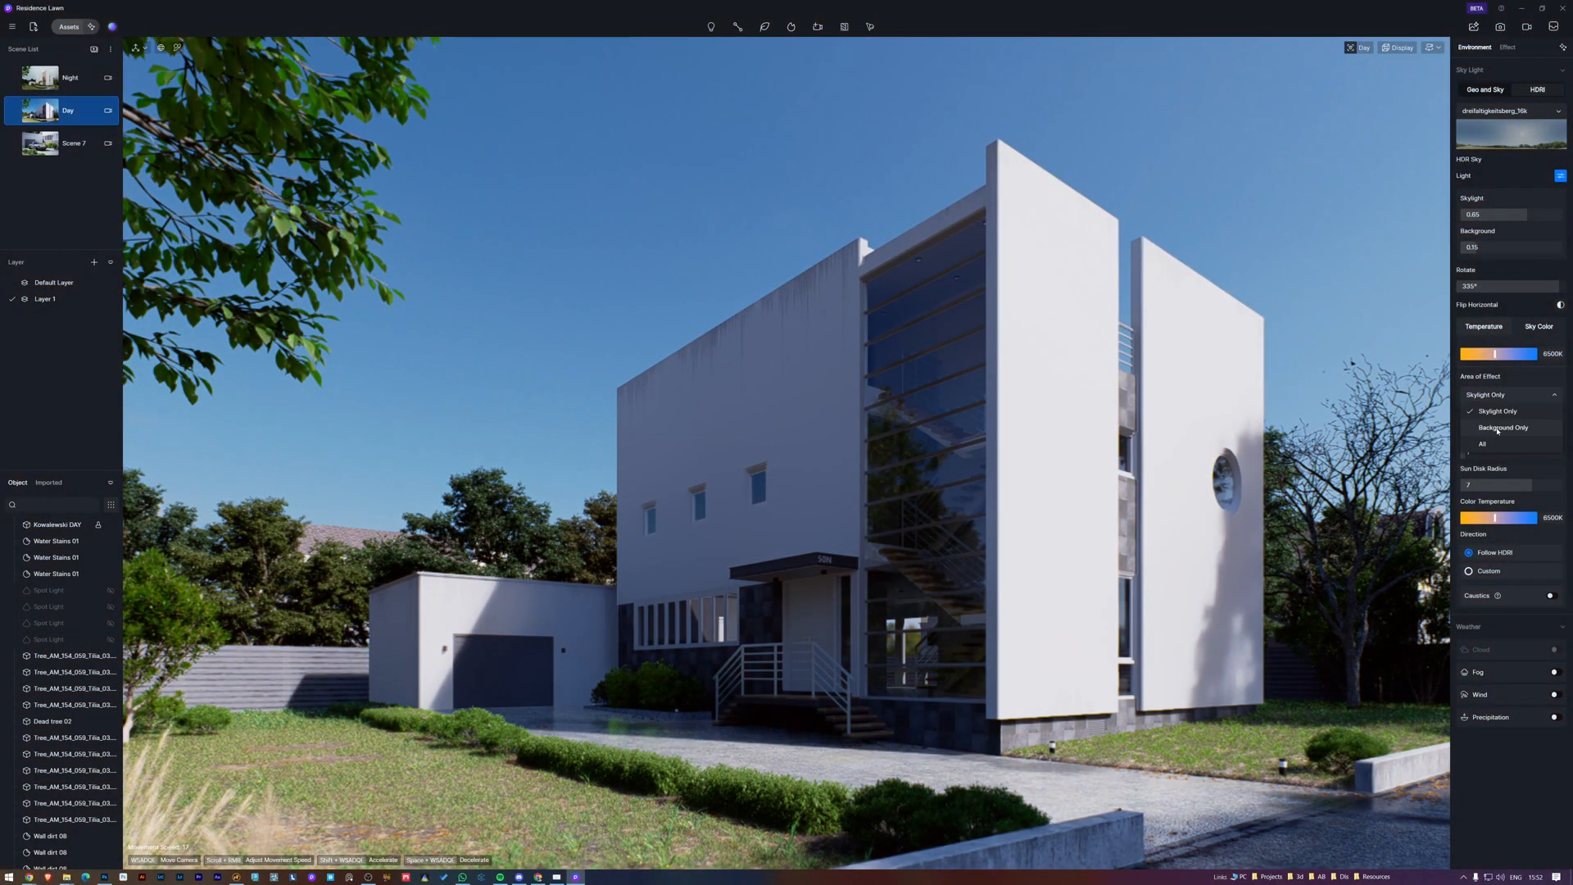
Step: Limit the HDRI to background only and tint the sky light with a warm pink colour
{"action": "left_click", "coordinate": [1503, 428]}
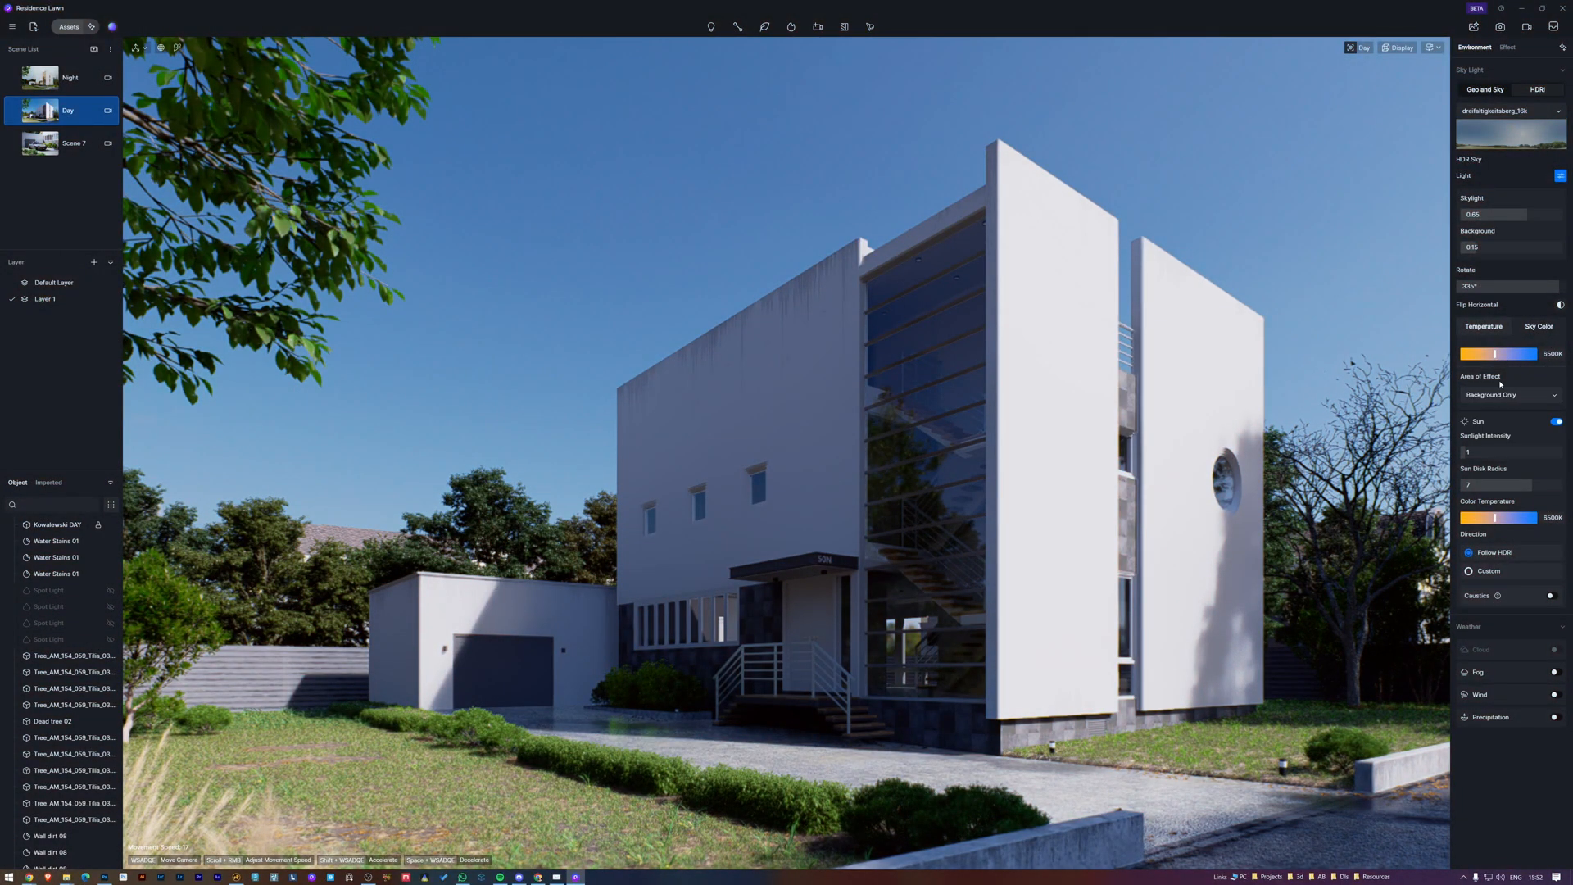
{"action": "left_click", "coordinate": [1539, 326]}
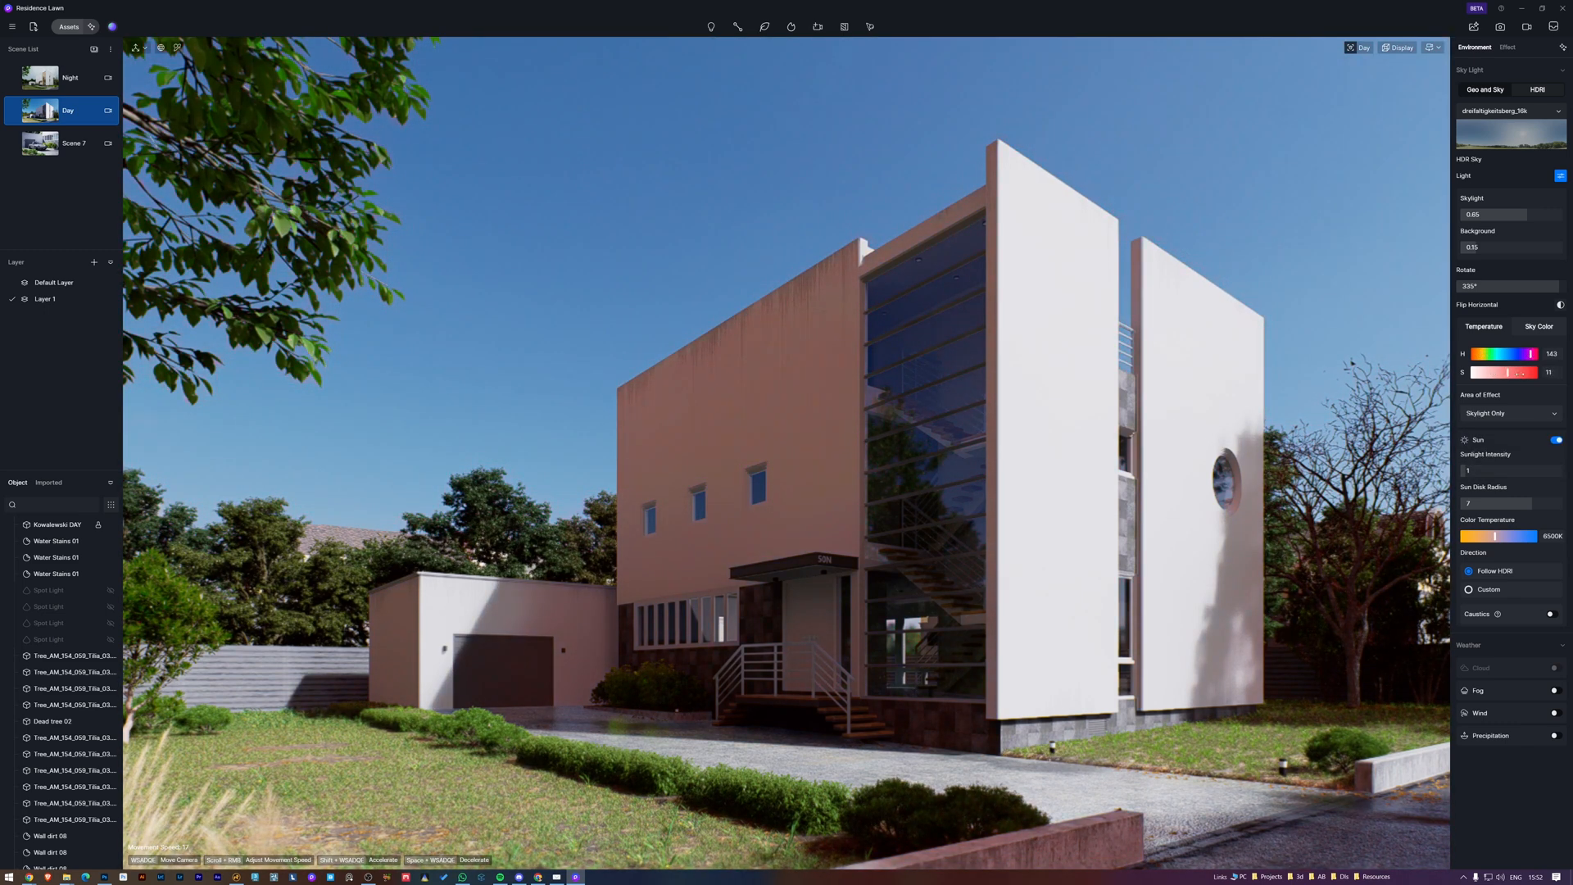
{"action": "left_click", "coordinate": [1508, 47]}
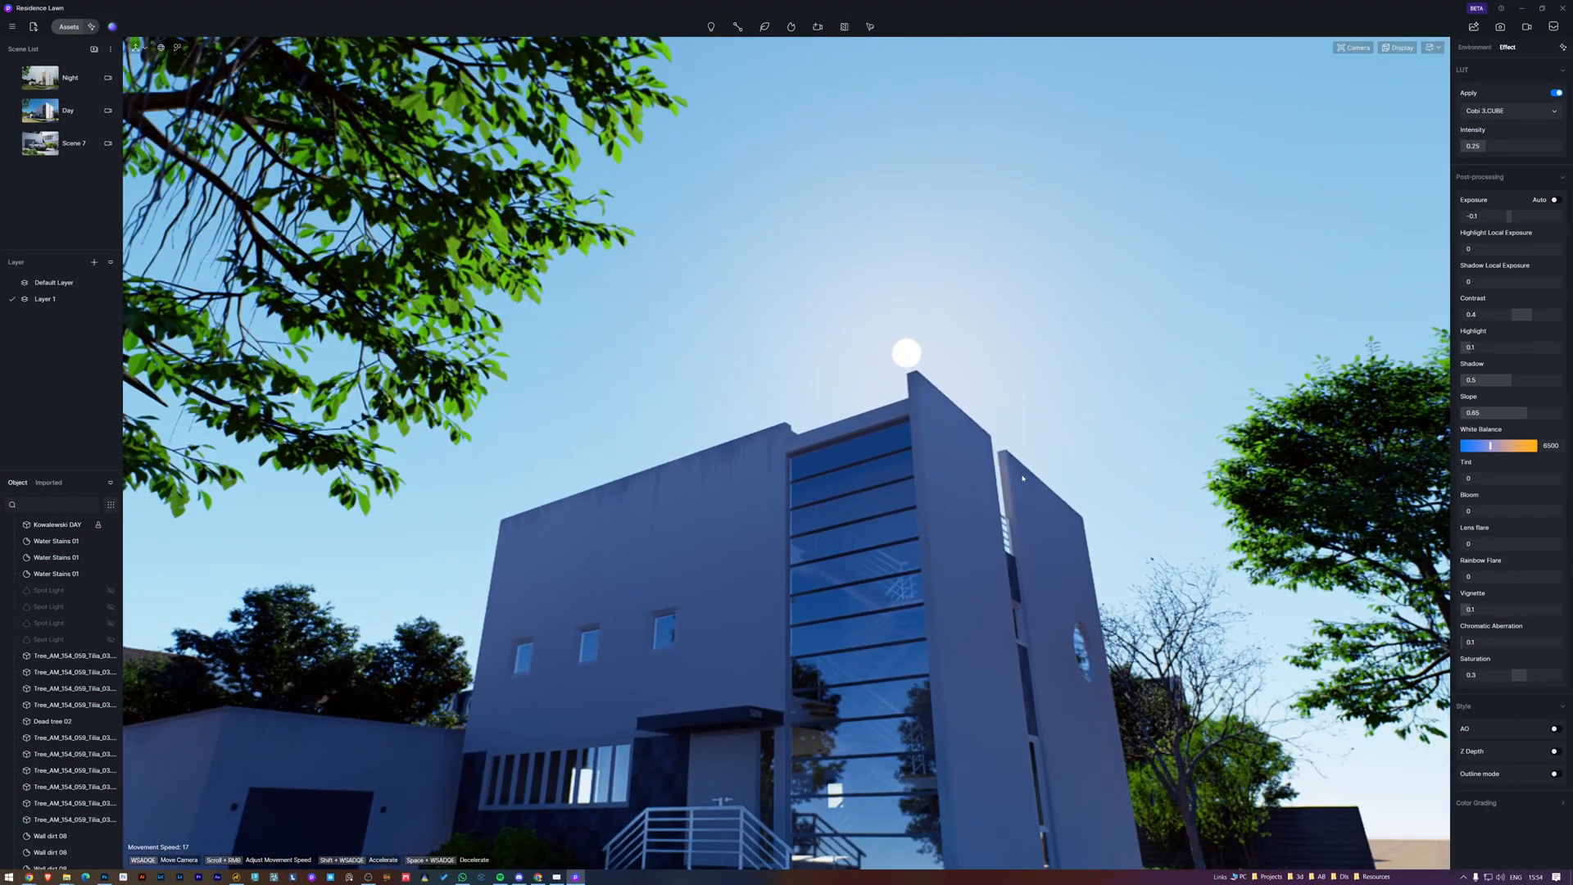
Step: Adjust the Rainbow Flare post-processing effect for the sun view
{"action": "left_click", "coordinate": [1509, 575]}
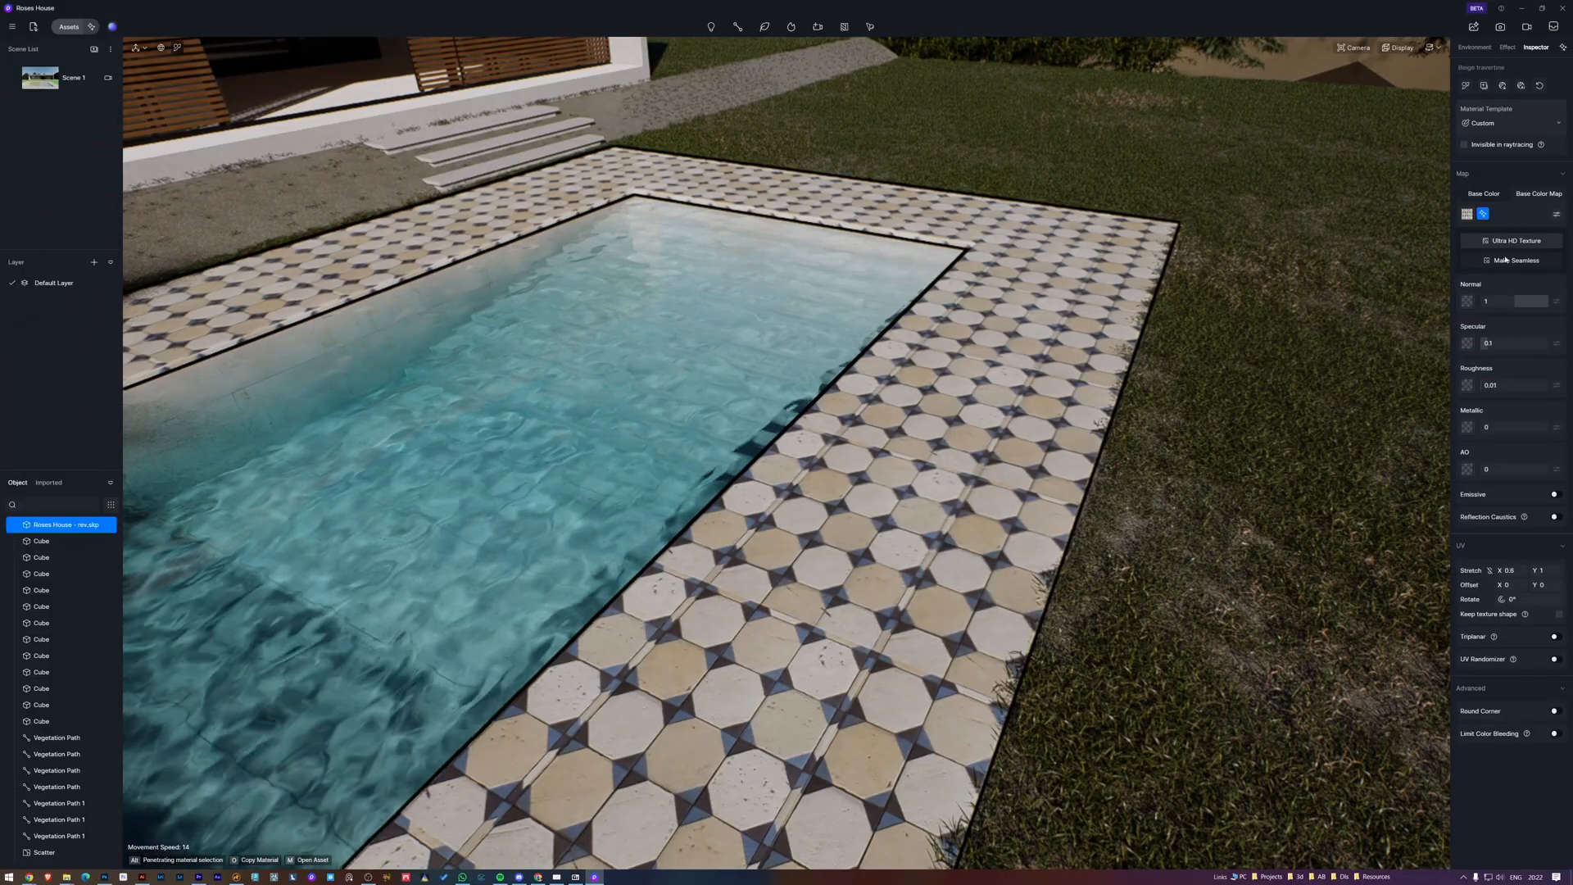
Step: Generate a seamless version of the octagonal tile base colour map
{"action": "left_click", "coordinate": [1515, 261]}
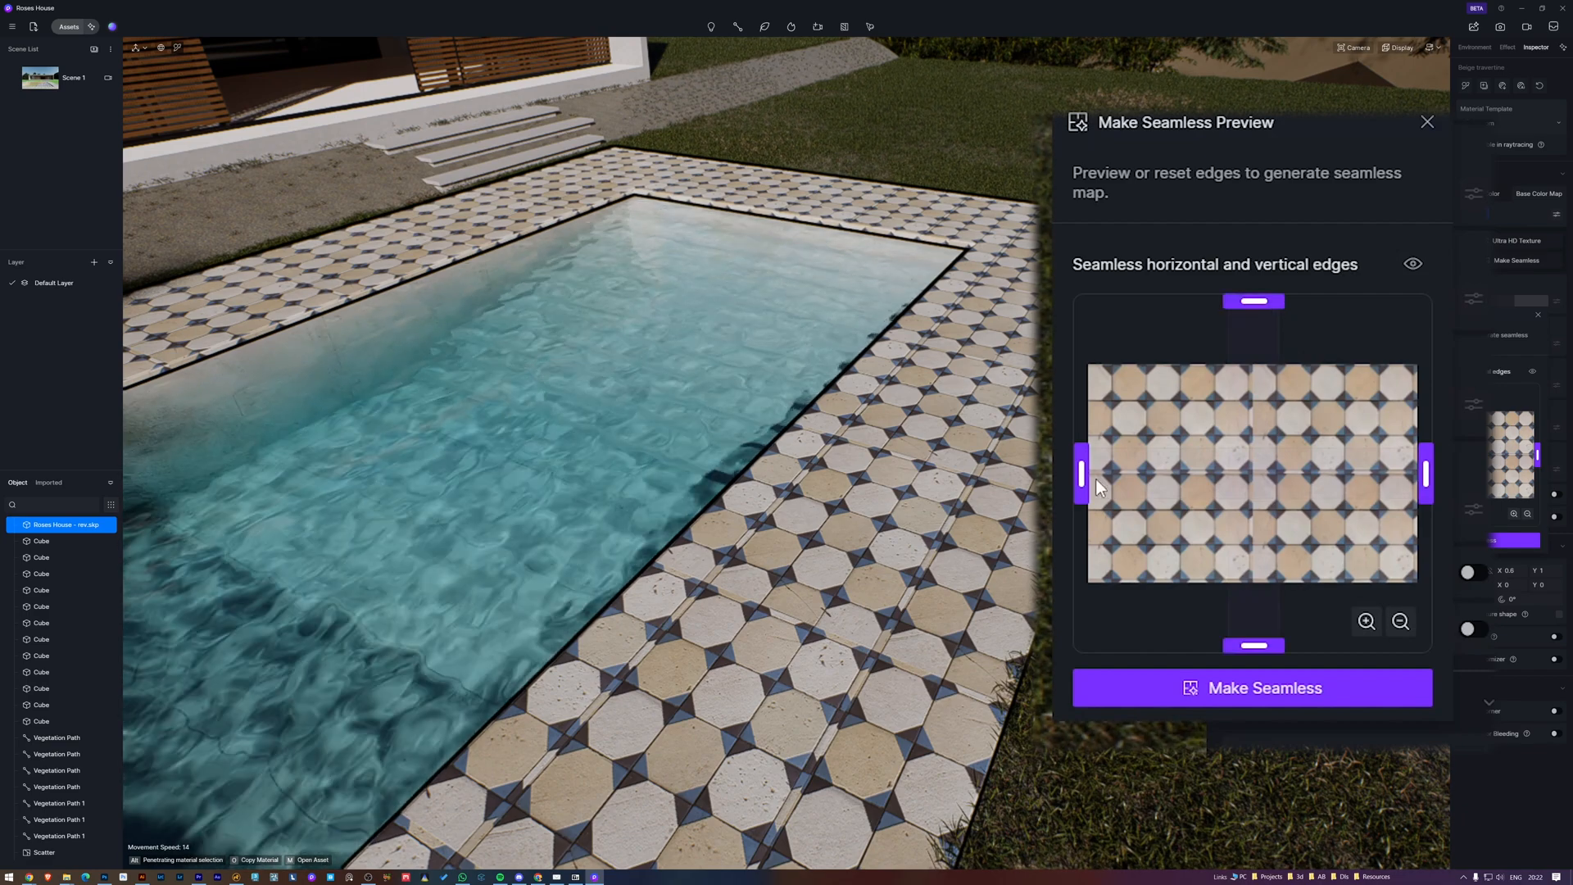
{"action": "left_click", "coordinate": [1250, 686]}
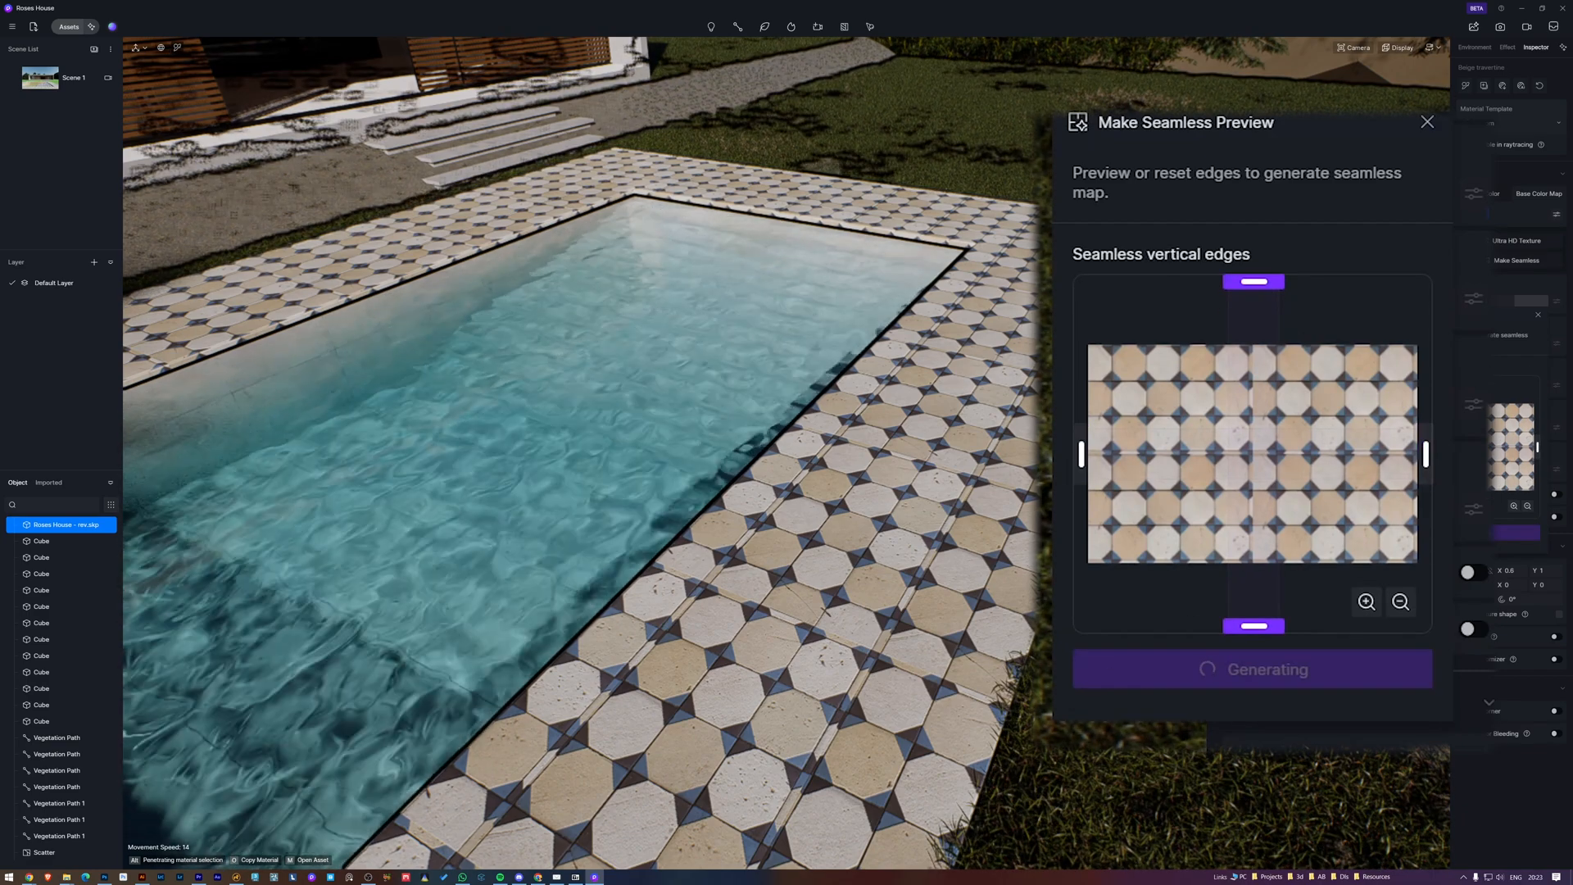